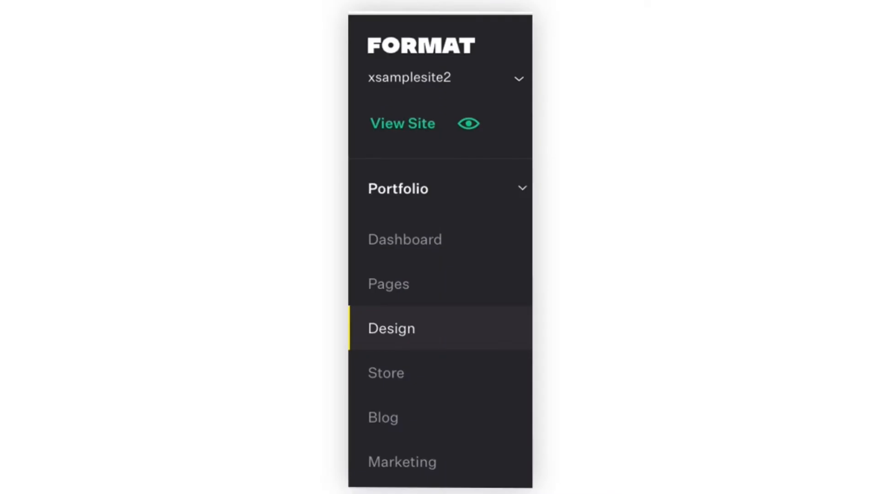
Go into the Design editor's Theme settings, where Coral is listed as the current theme.
left_click(391, 327)
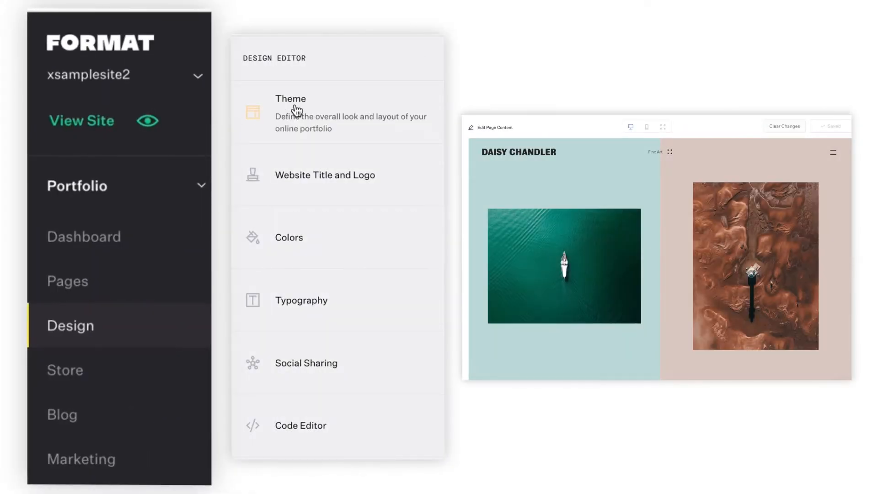
mouse_move(296, 84)
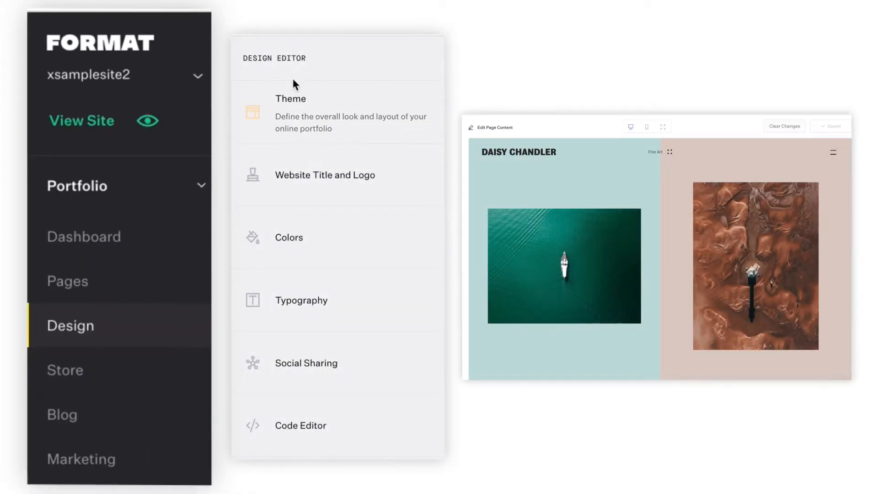
left_click(290, 112)
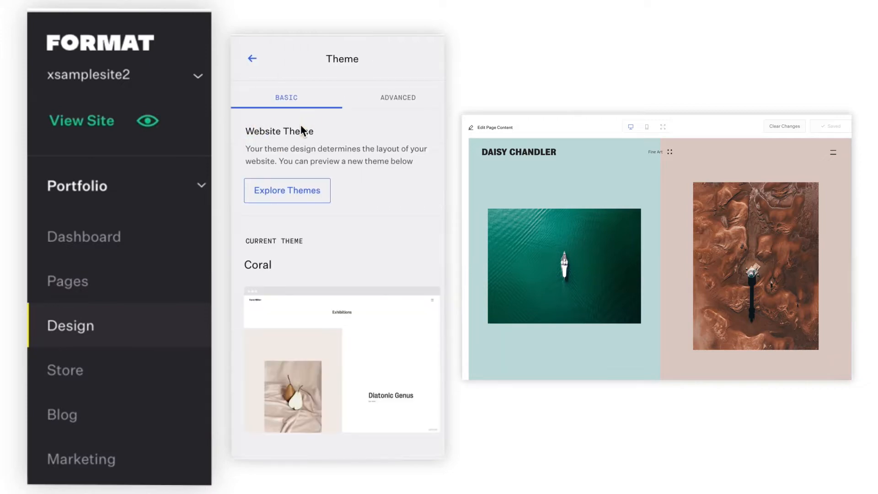
Browse the theme gallery and try a new theme on the portfolio site.
left_click(286, 190)
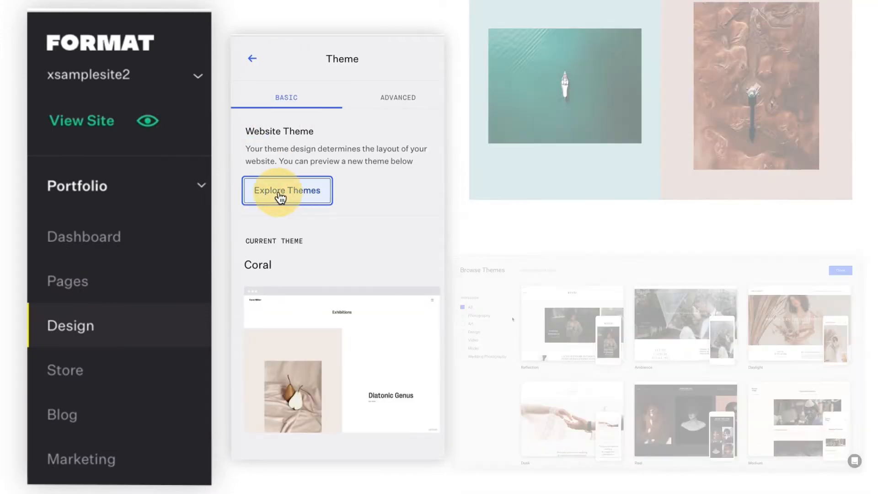
left_click(286, 190)
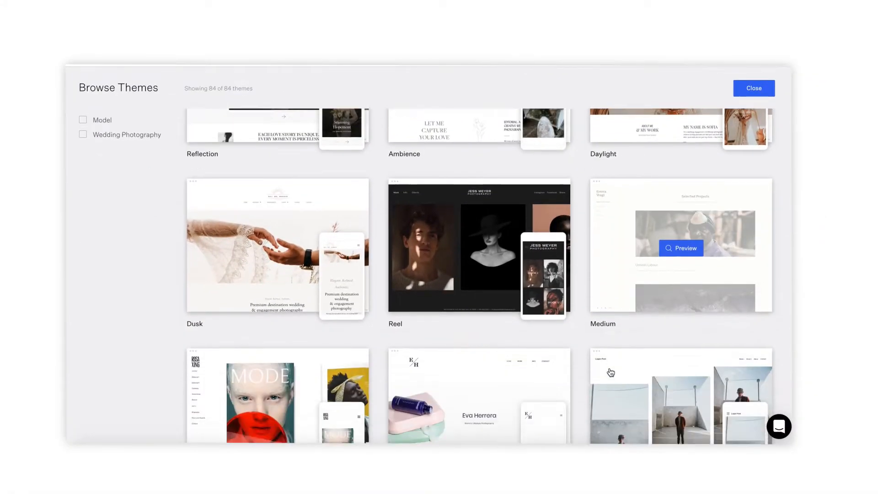
scroll("down", 3)
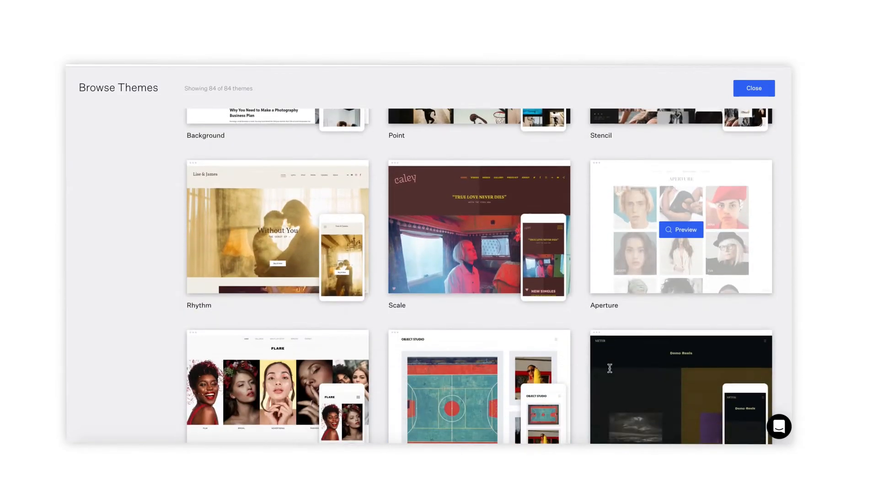
left_click(753, 88)
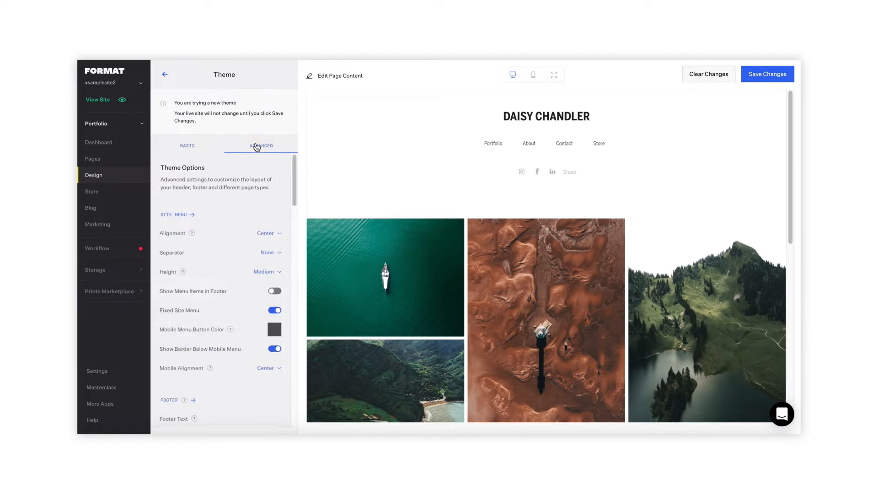
Set Site Menu Alignment to Right in the theme's advanced options.
scroll("down", 3)
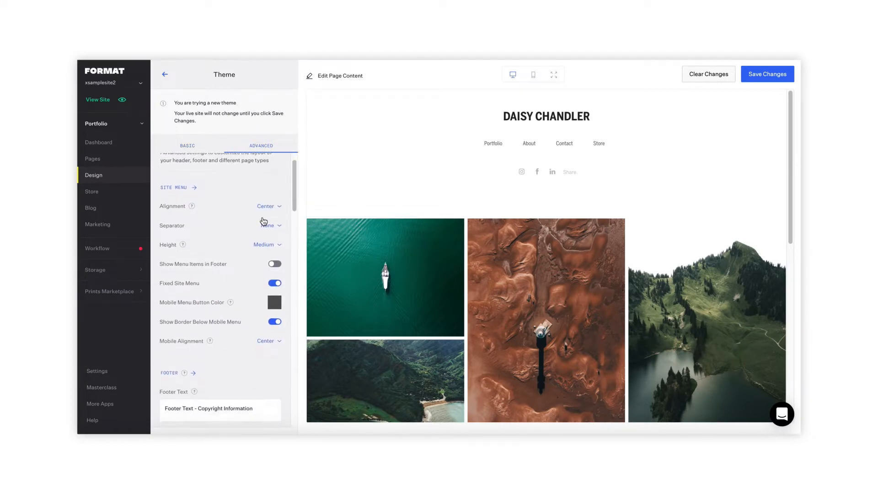
left_click(268, 205)
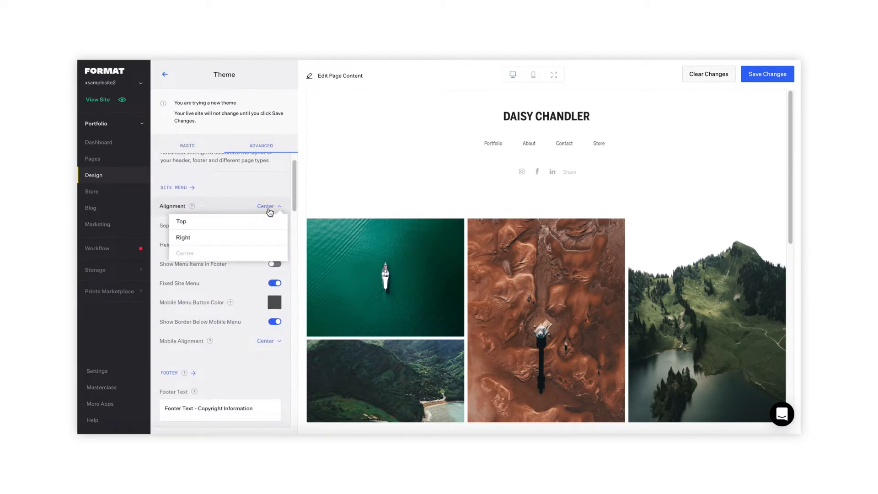
left_click(183, 237)
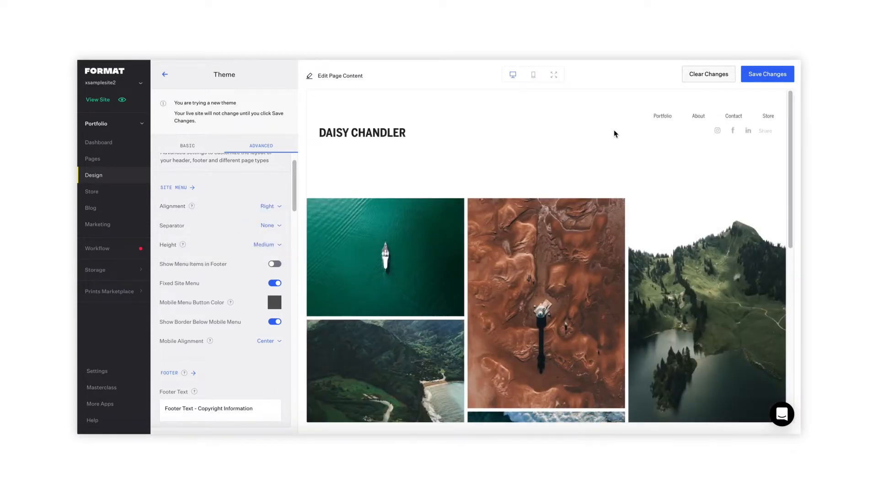
scroll("down", 3)
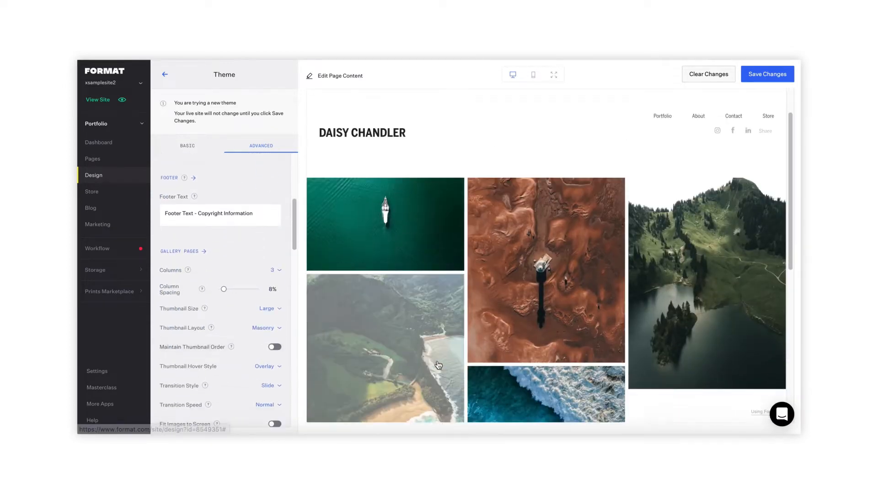
scroll("up", 3)
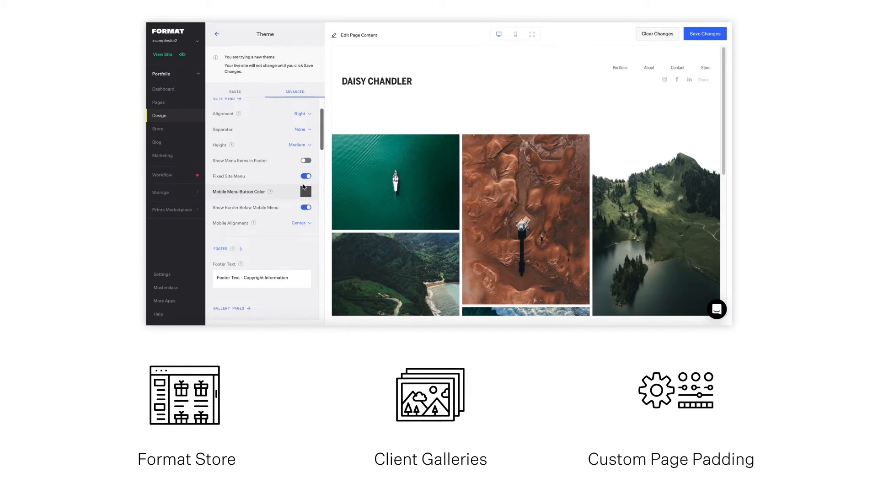
left_click(515, 34)
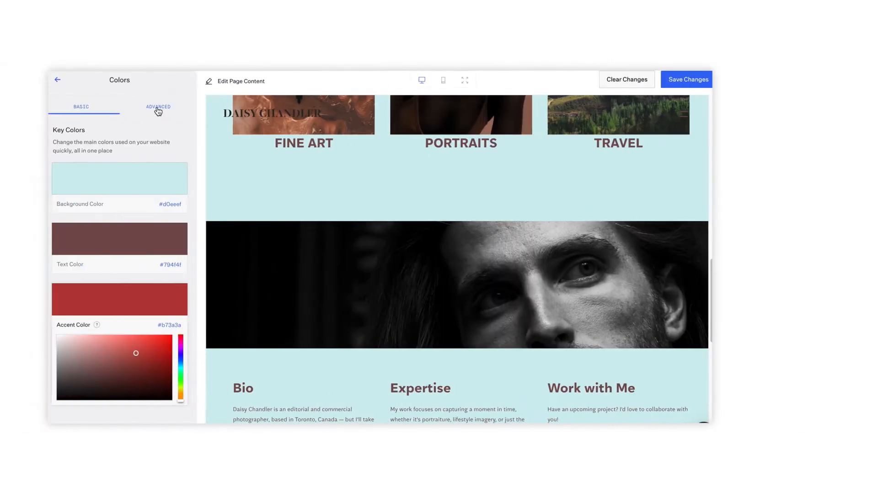
Set the Large Heading Text Color to #3b37aa in the advanced colour options.
left_click(158, 106)
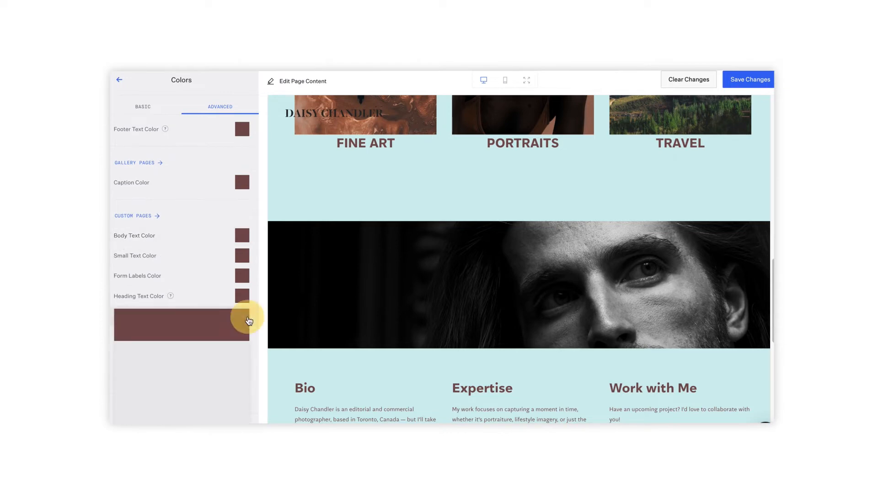
left_click(181, 324)
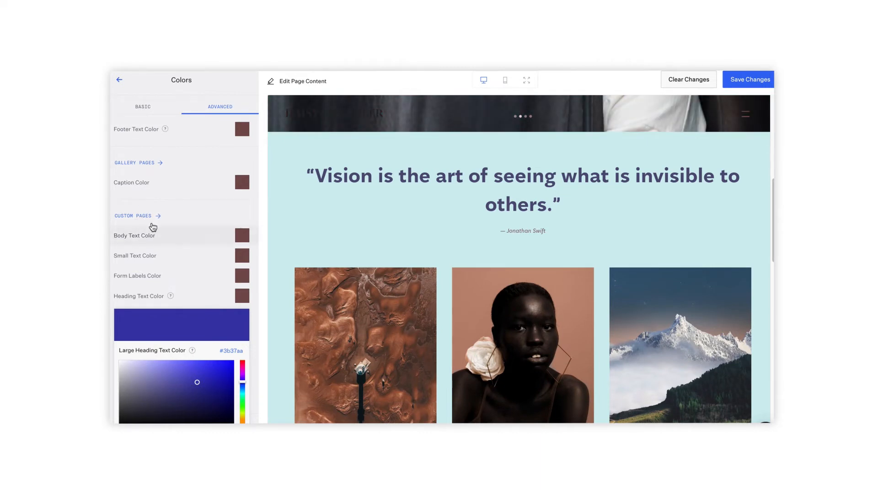
left_click(133, 215)
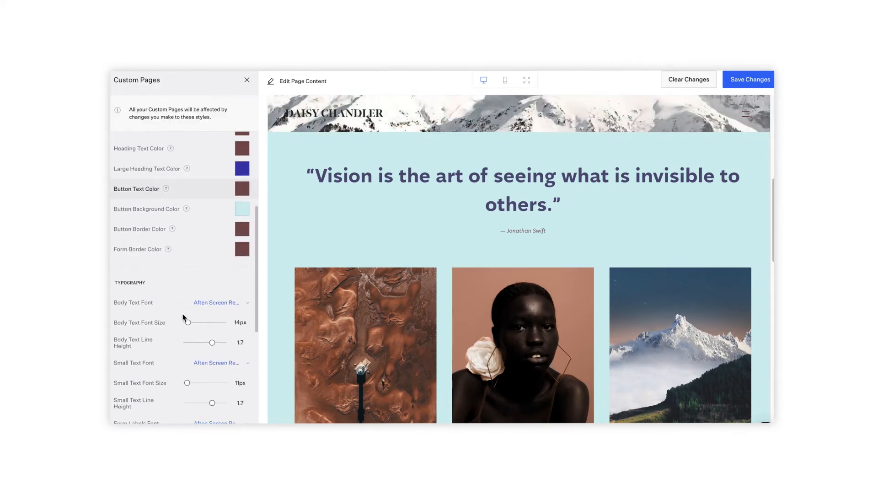
Choose Bureau Grot Book as the Large Heading Text Font for custom pages.
scroll("down", 3)
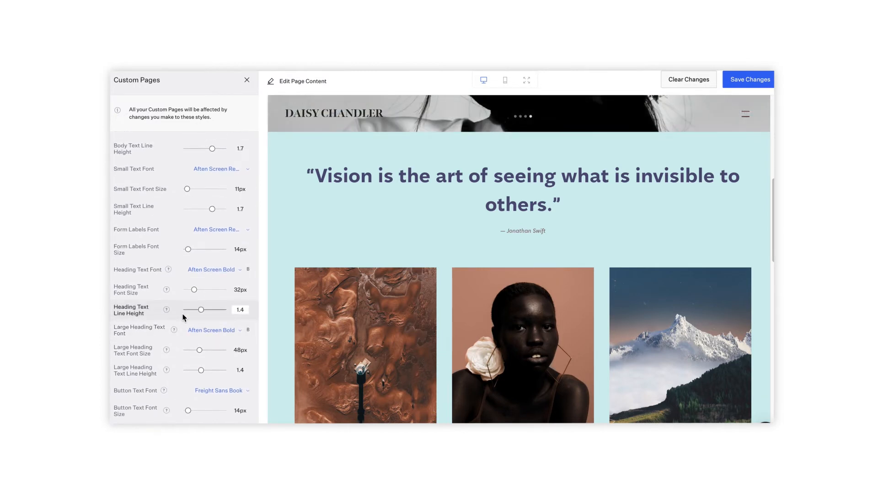
left_click(218, 330)
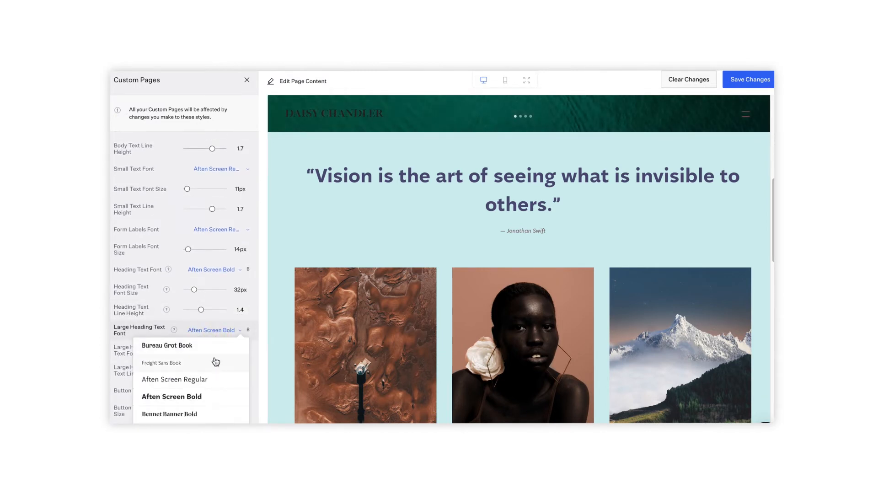
left_click(167, 345)
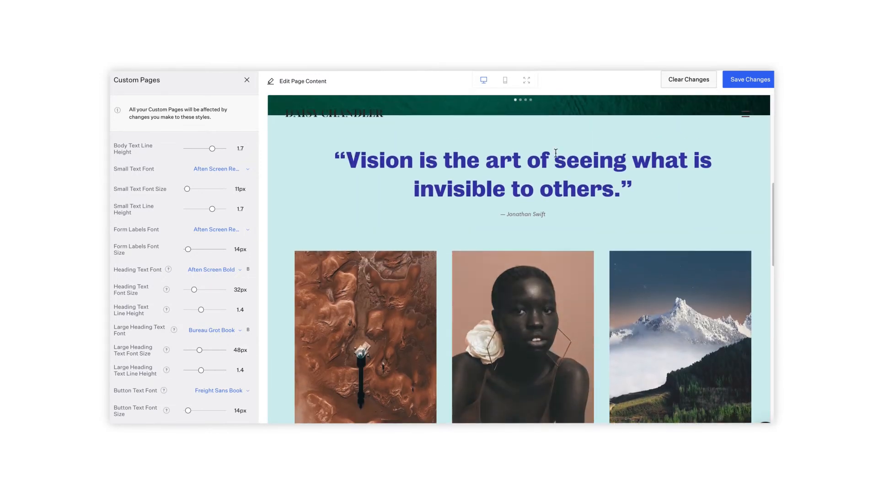
right_click(577, 190)
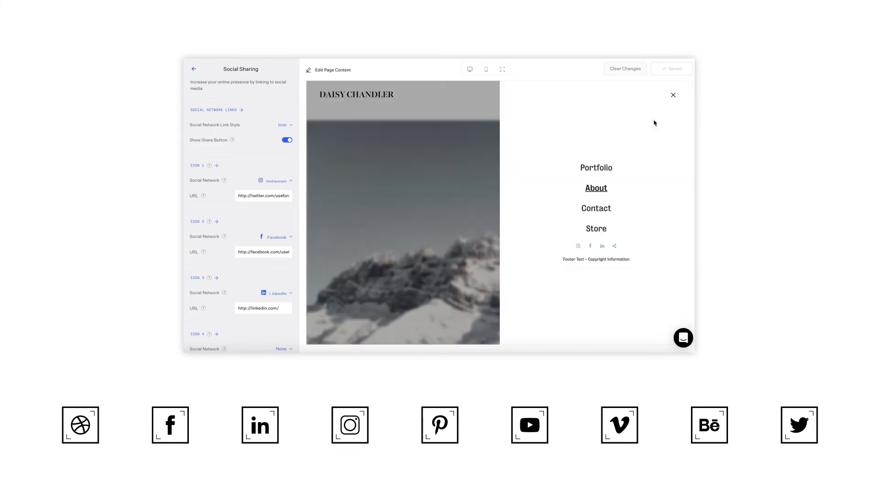
Leave the social sharing settings and return to the main Pages list with updates saved.
left_click(673, 94)
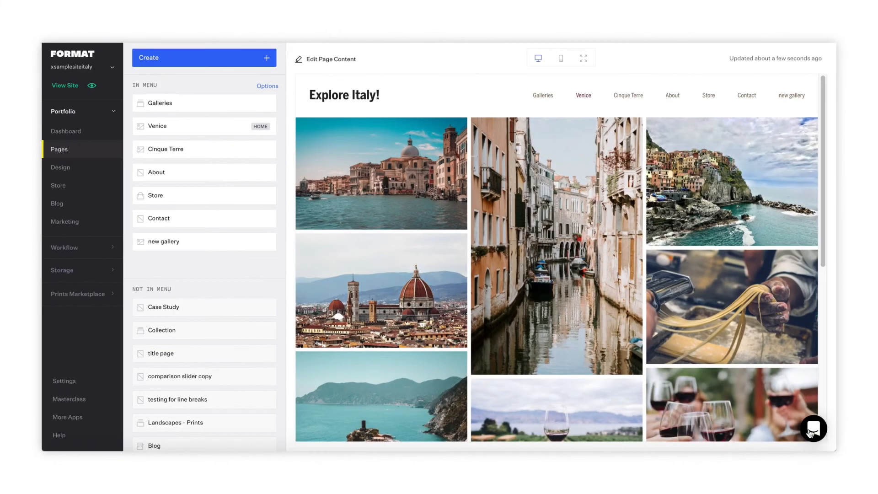
left_click(812, 428)
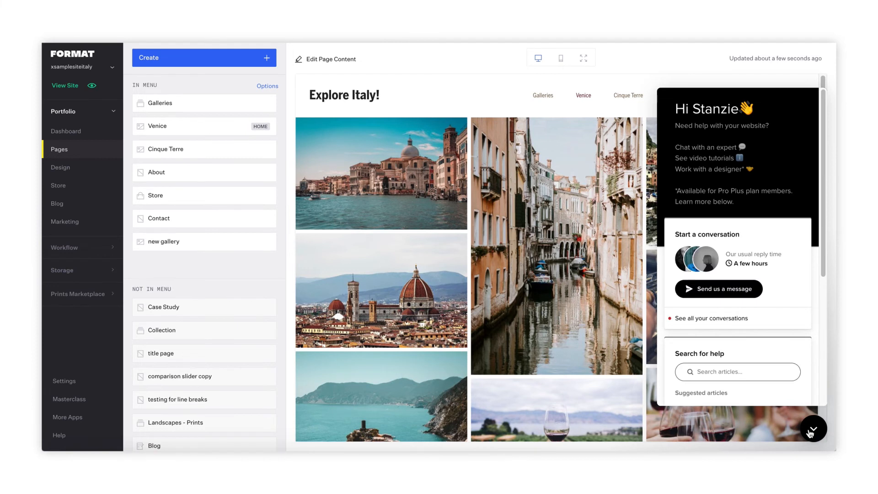
left_click(718, 289)
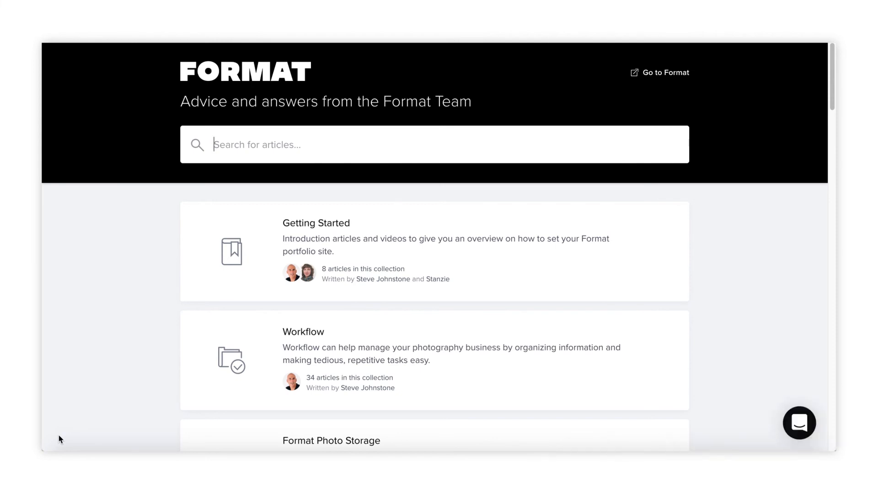
mouse_move(795, 318)
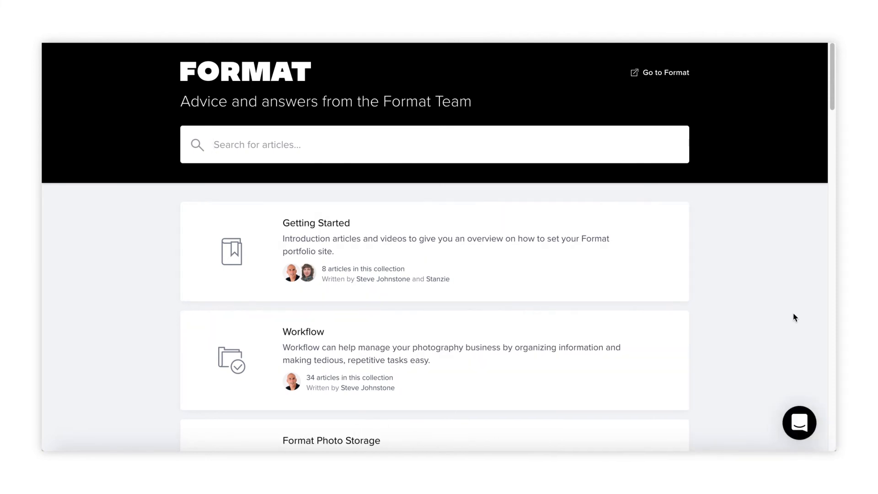